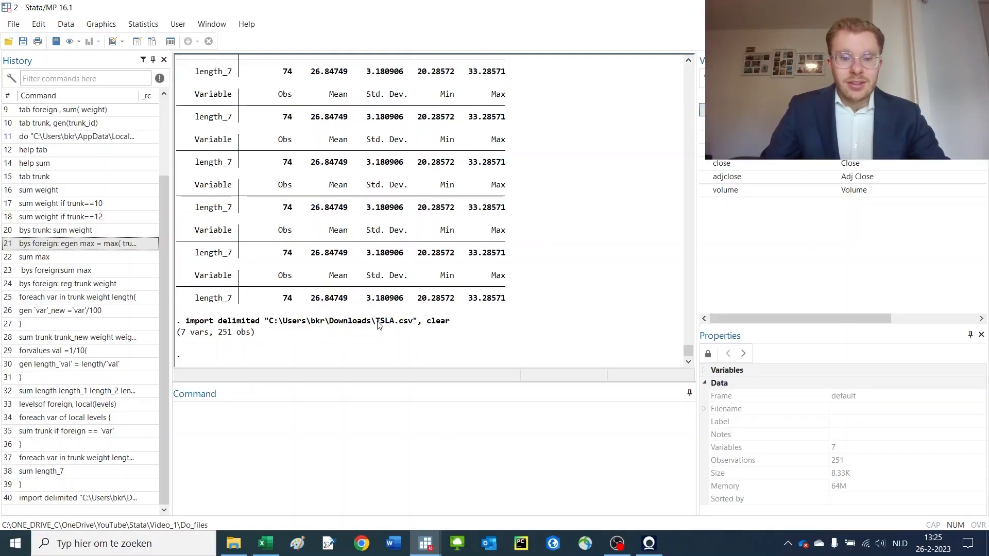
Browse the imported TSLA.csv data in the Data Editor, then close it
double_click(390, 321)
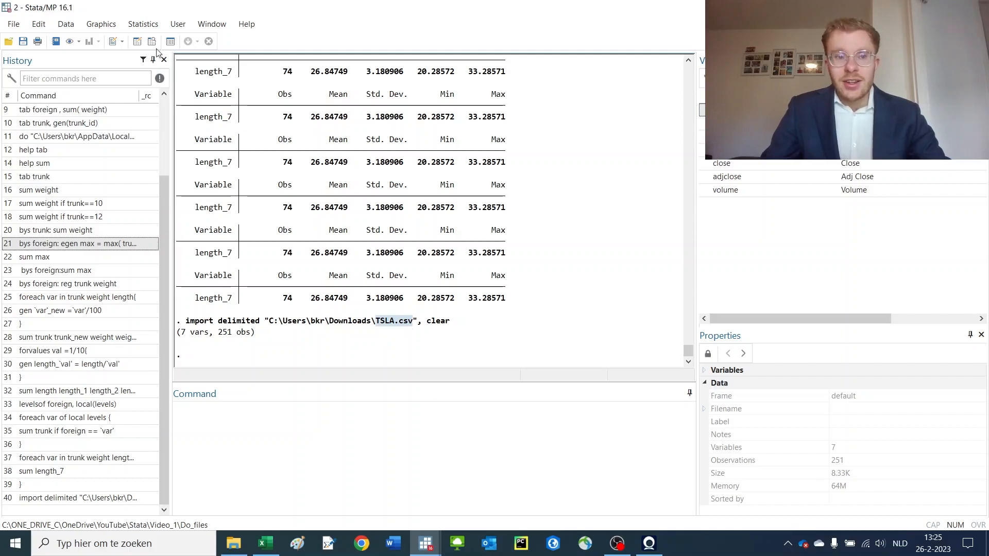
mouse_move(151, 41)
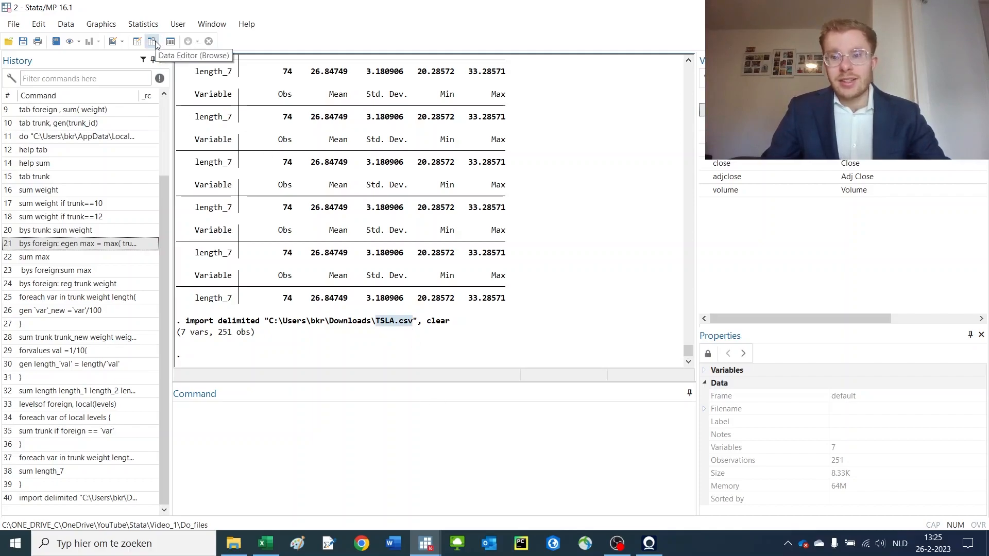
click(152, 42)
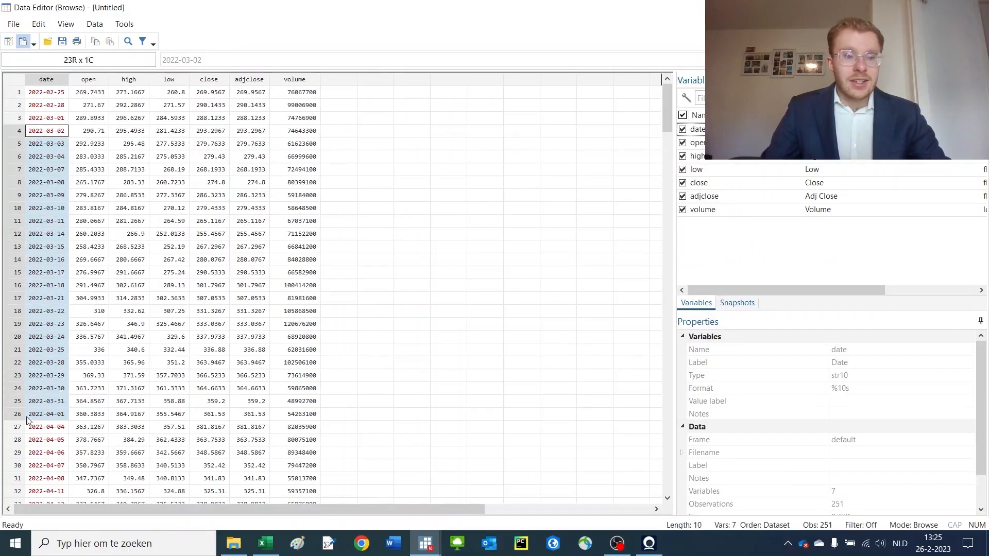
scroll(down, 3)
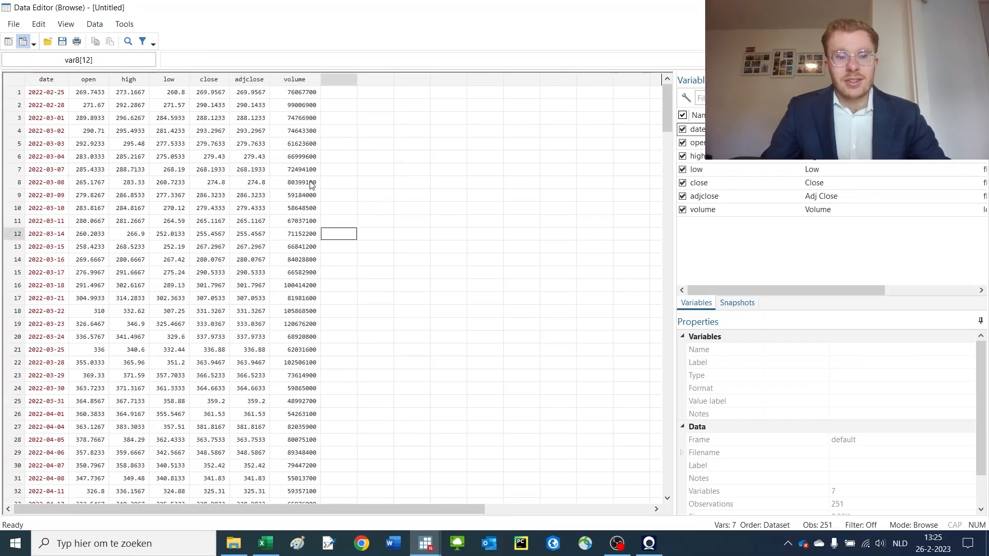
click(295, 182)
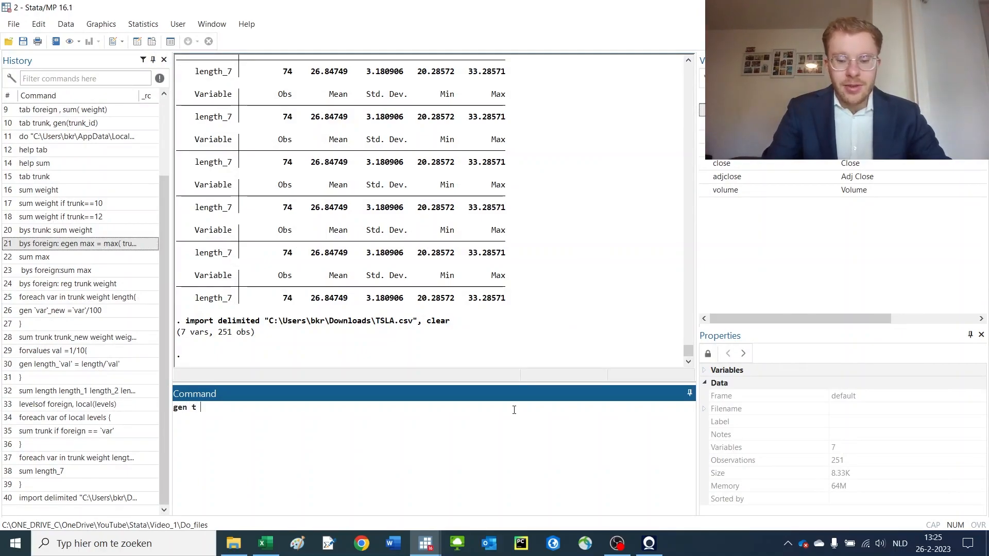
Create observation counter t with gen t = _n and verify the column
text(= _n)
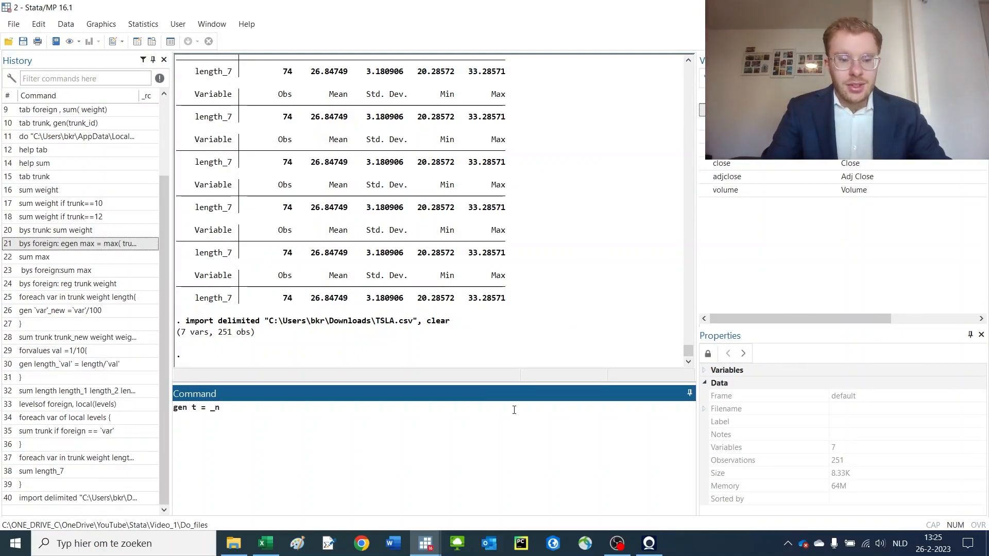
key(Return)
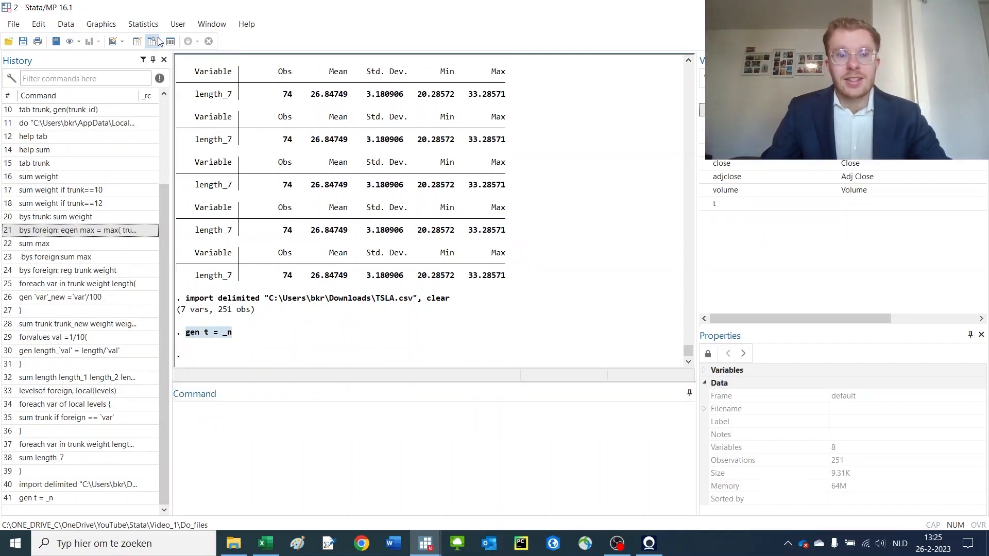
click(152, 41)
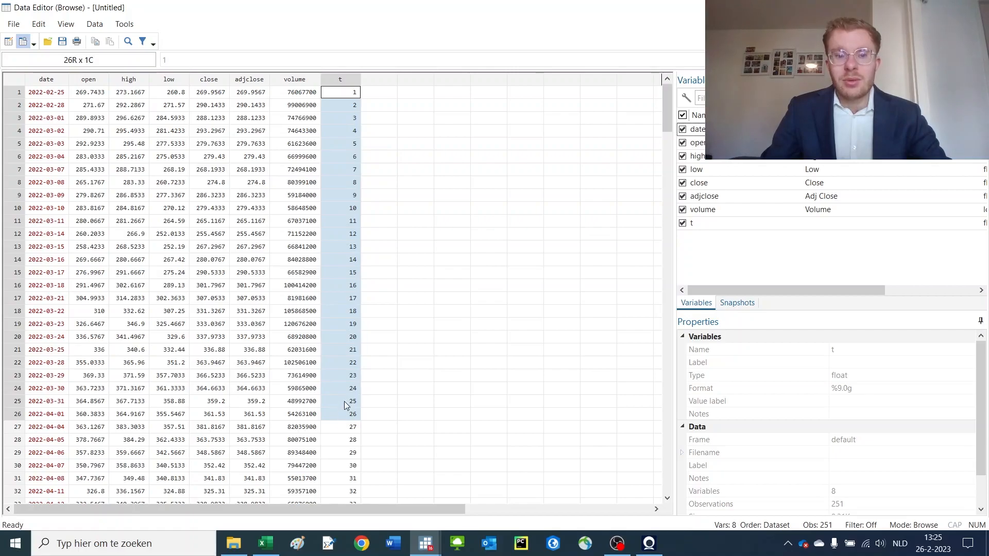
click(88, 92)
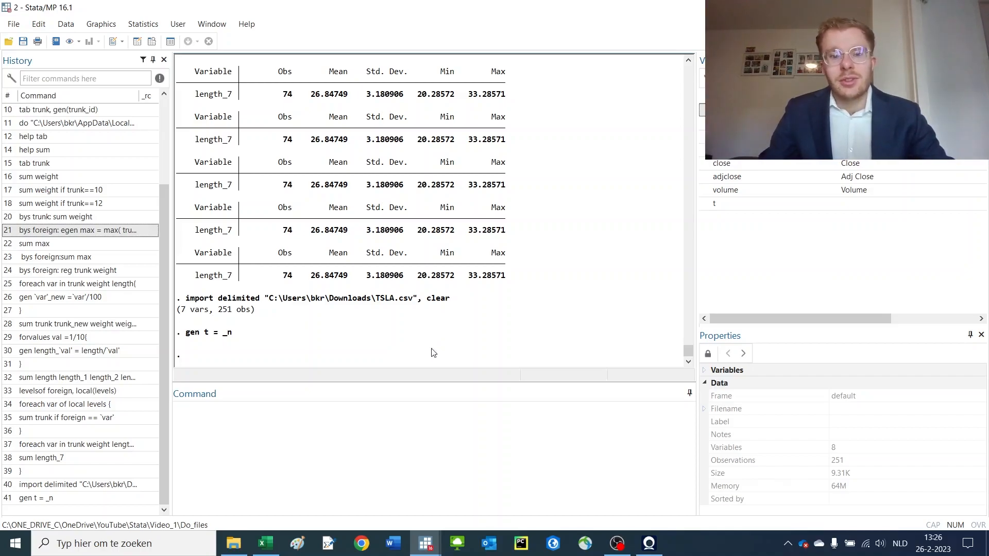
Type gen ln_ret_tesla = ln(close/close[_n-1]), backspacing away the extra subscript character
text(gen)
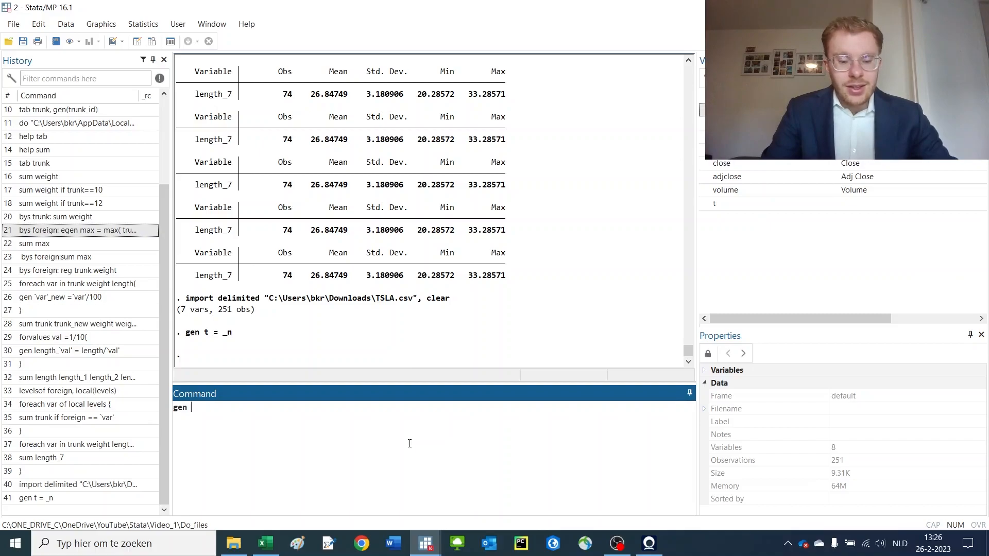
text(ln_ret_tesla =)
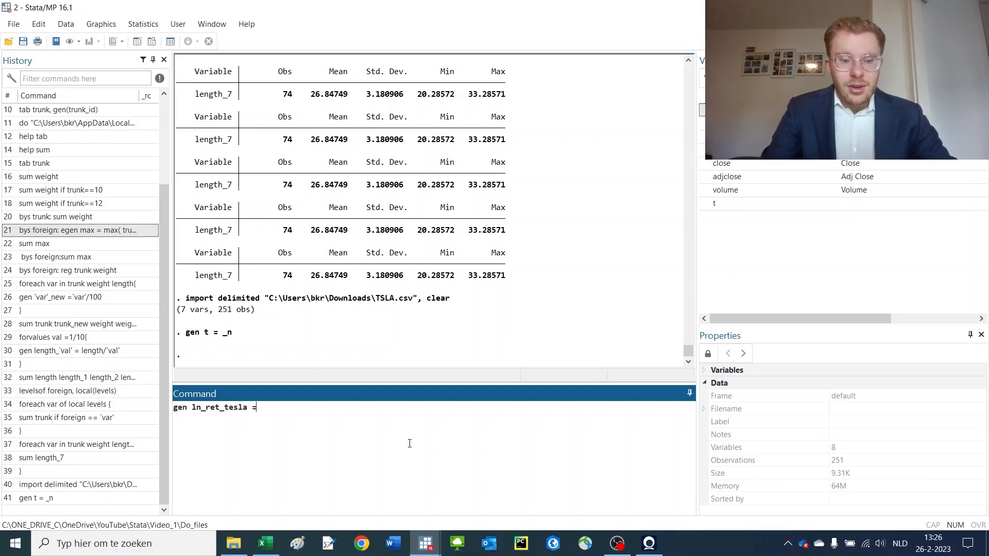
text(ln)
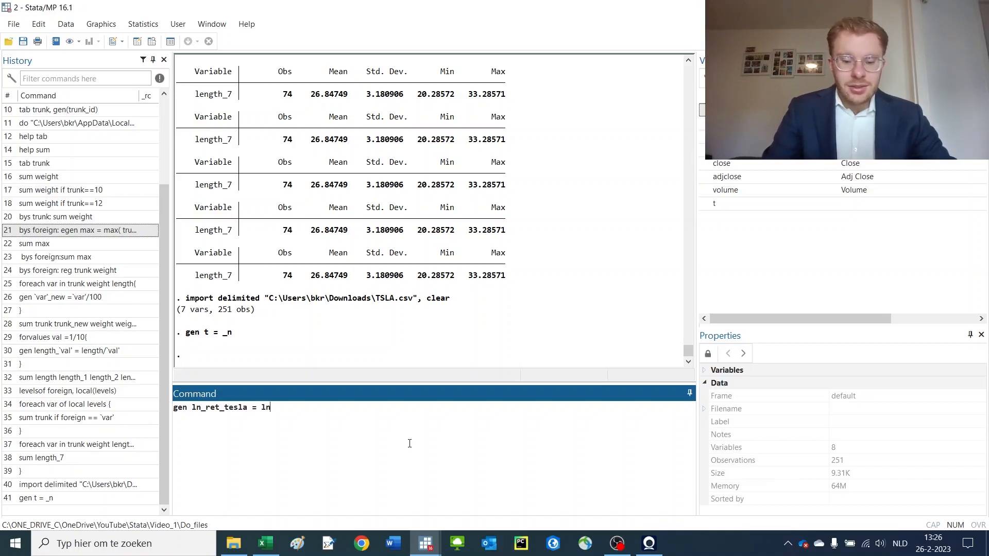
text(()
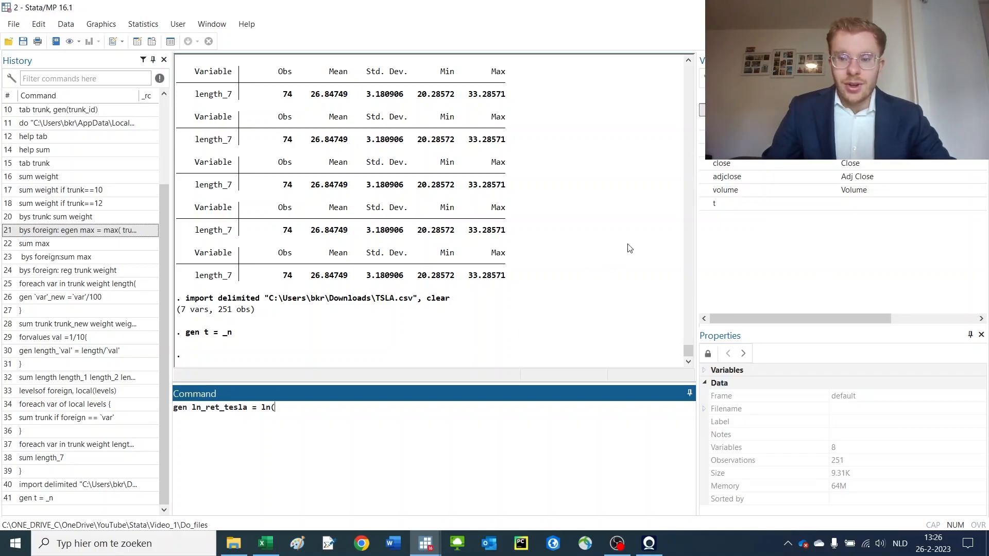
text(close)
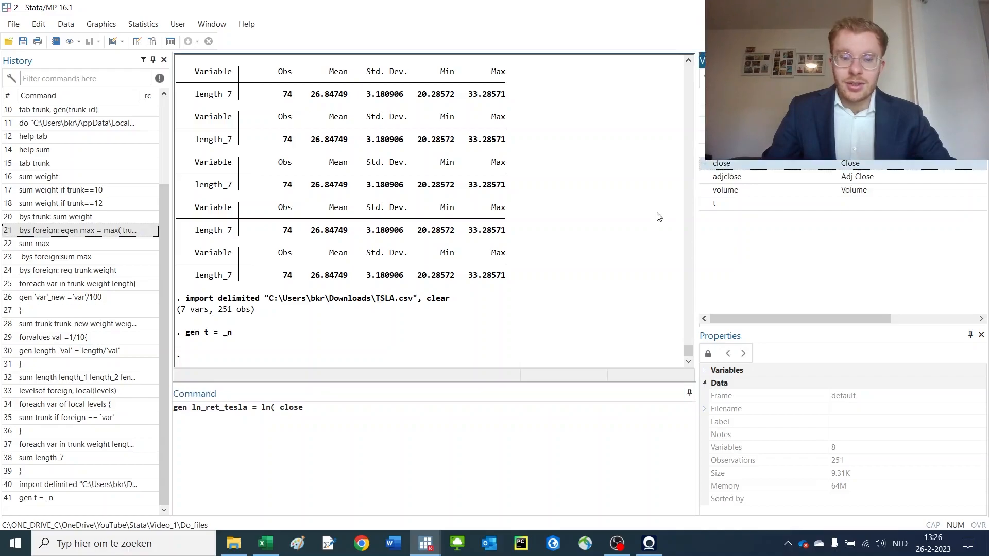
text(/)
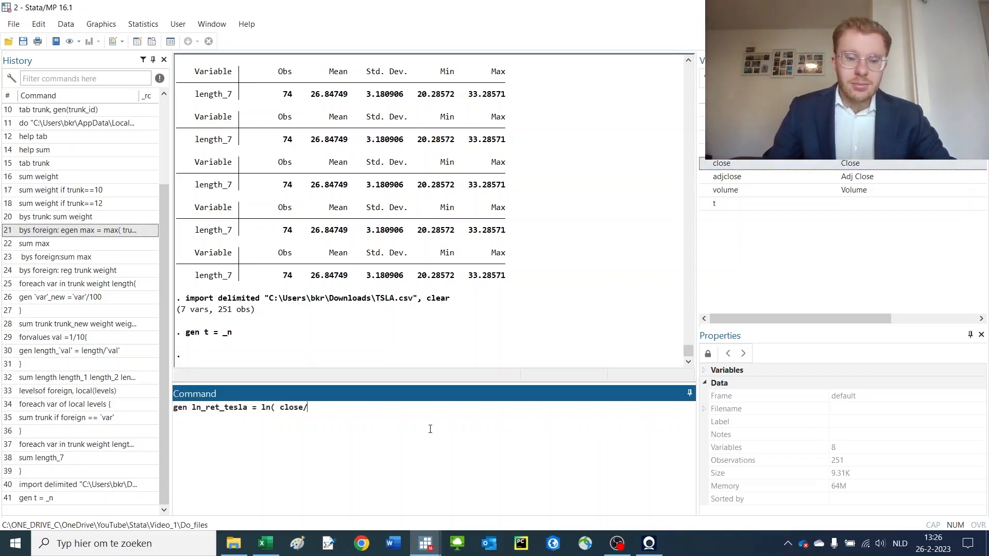
mouse_move(750, 166)
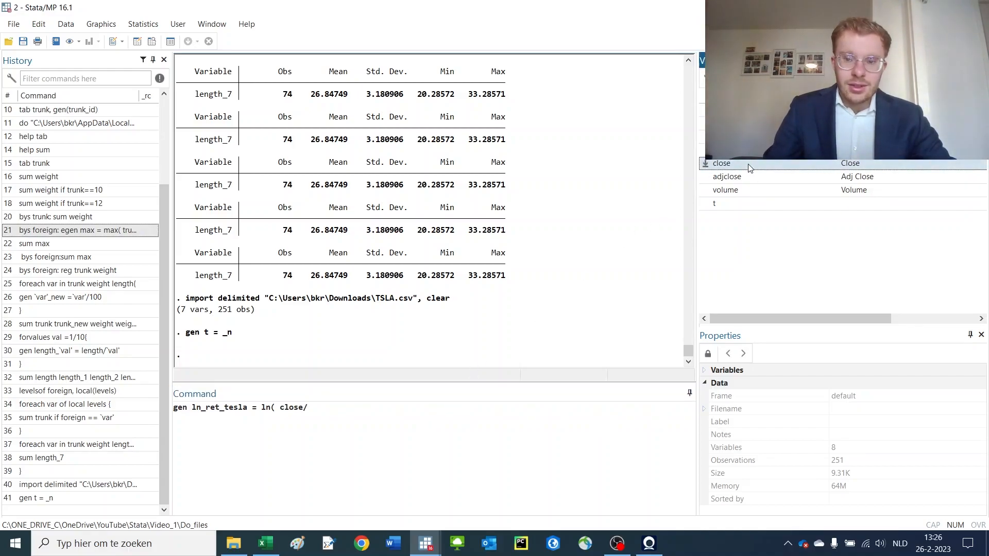
text(close)
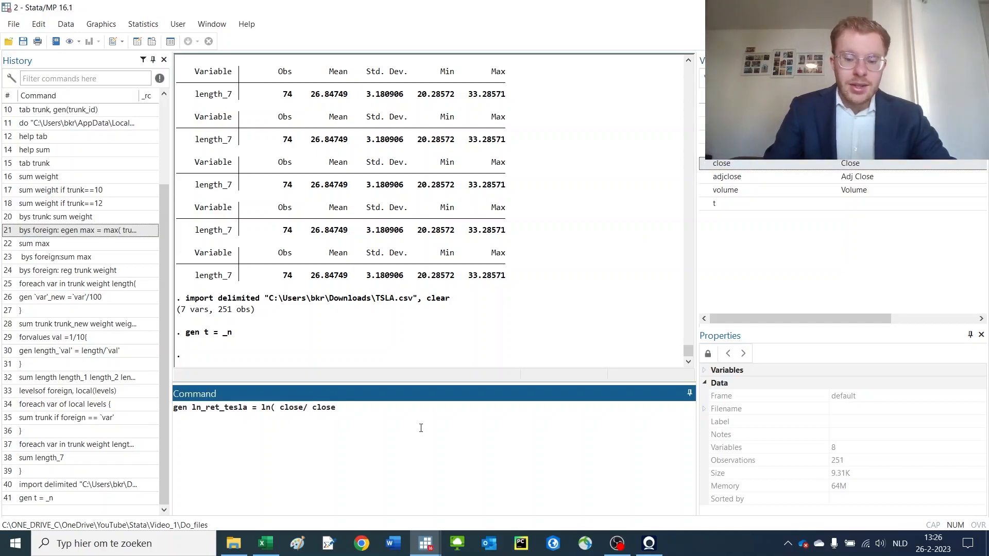
text([_)
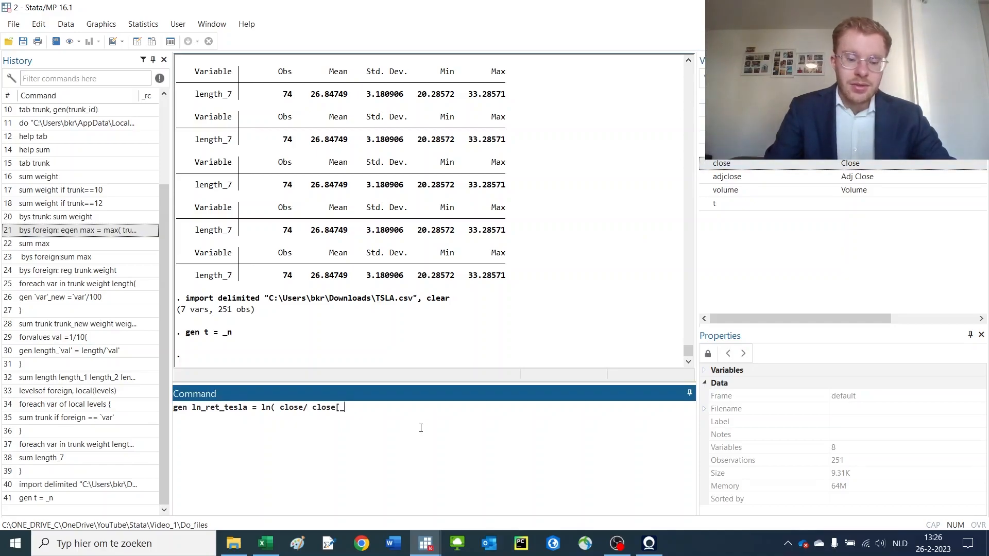
text(n-1]))
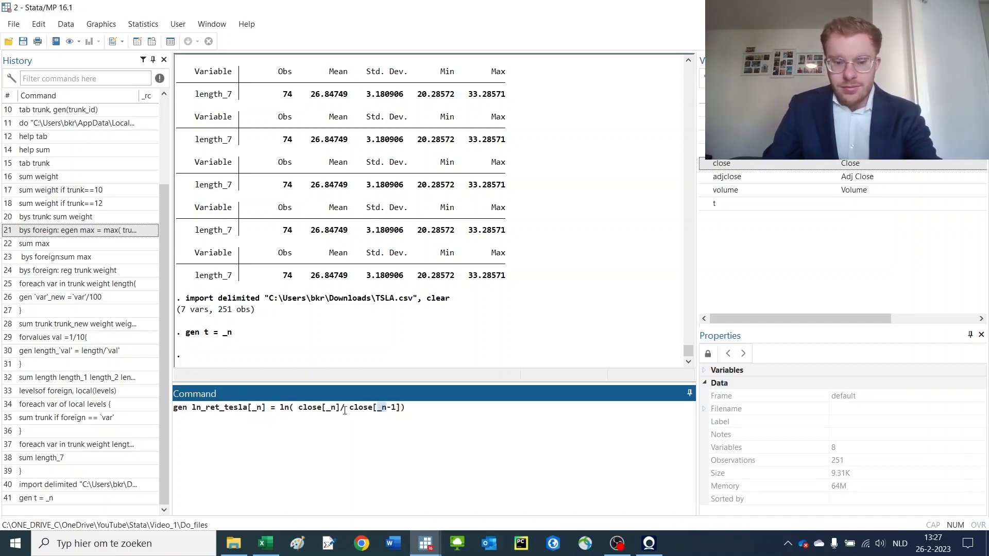
key(BackSpace)
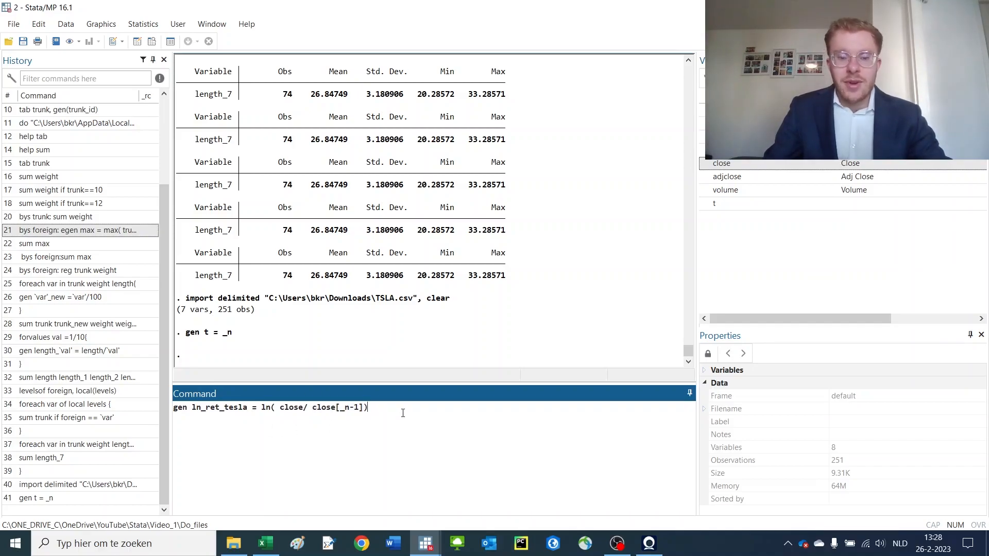
Run the ln_ret_tesla command and browse returns, confirming the first observation is missing
key(Return)
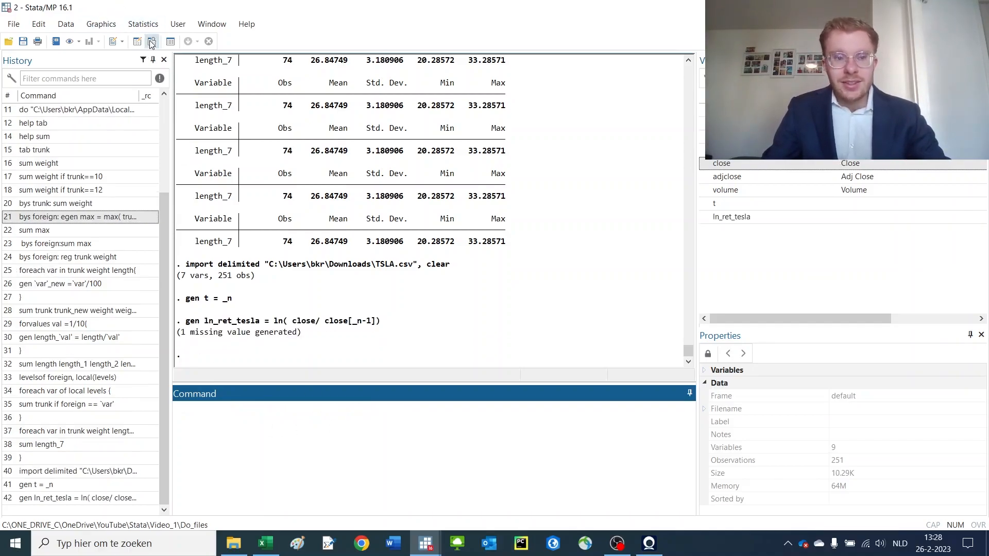
click(150, 41)
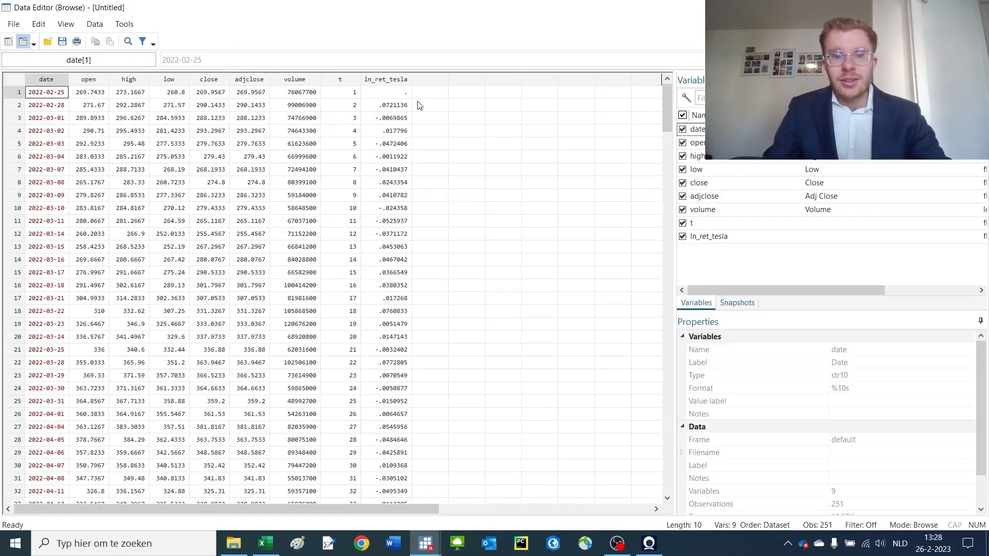
click(386, 105)
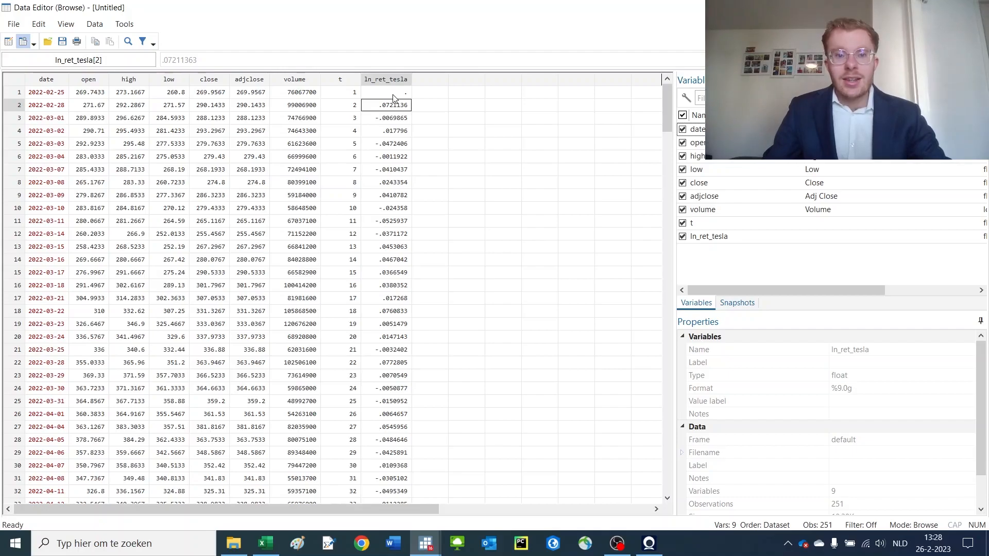
click(386, 93)
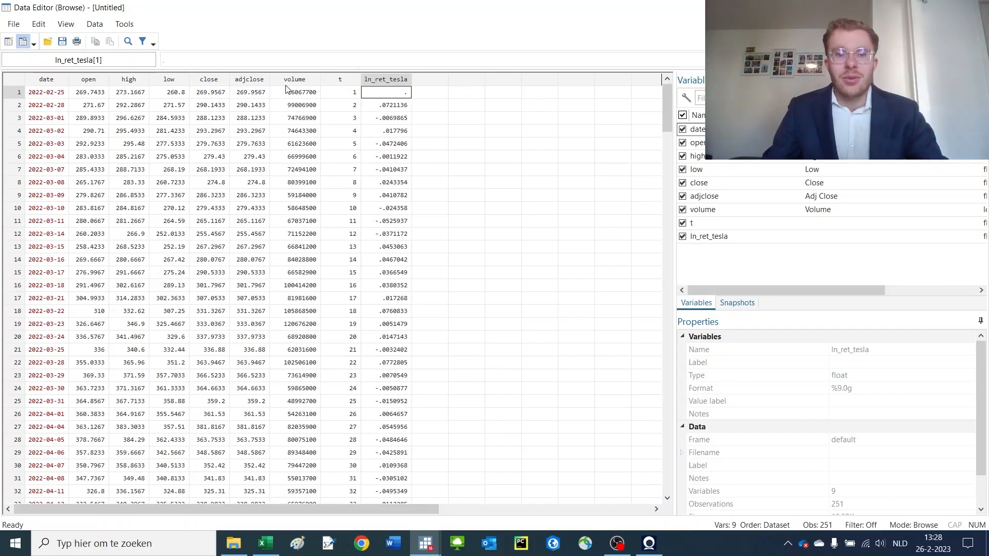
click(339, 92)
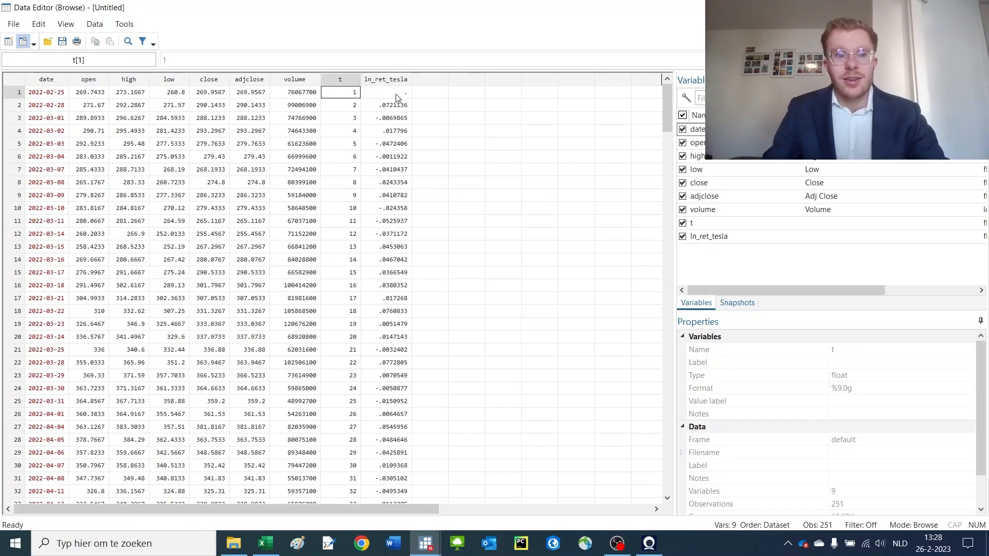
drag(386, 92, 385, 130)
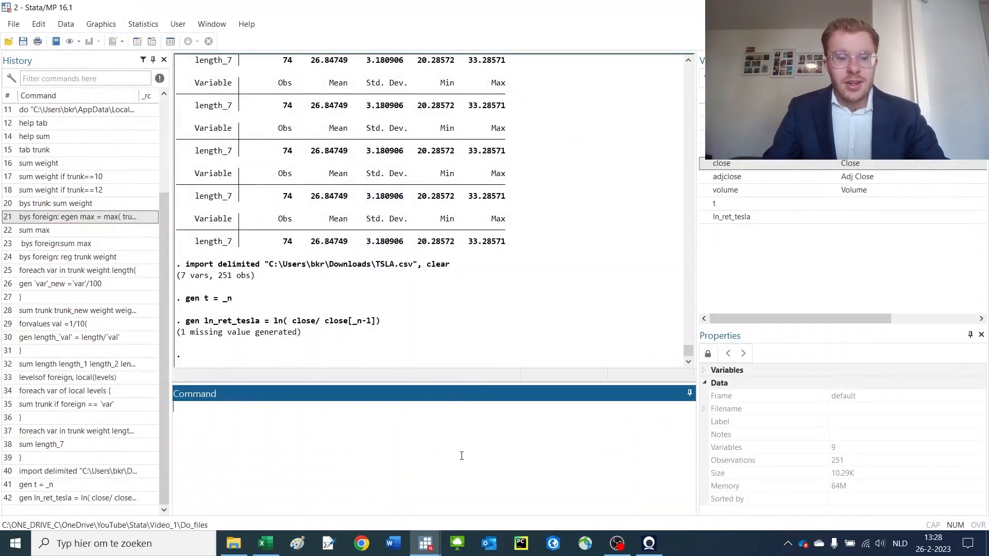
Create futureret as close divided by the next row's close, close[_n+1]
text(gen)
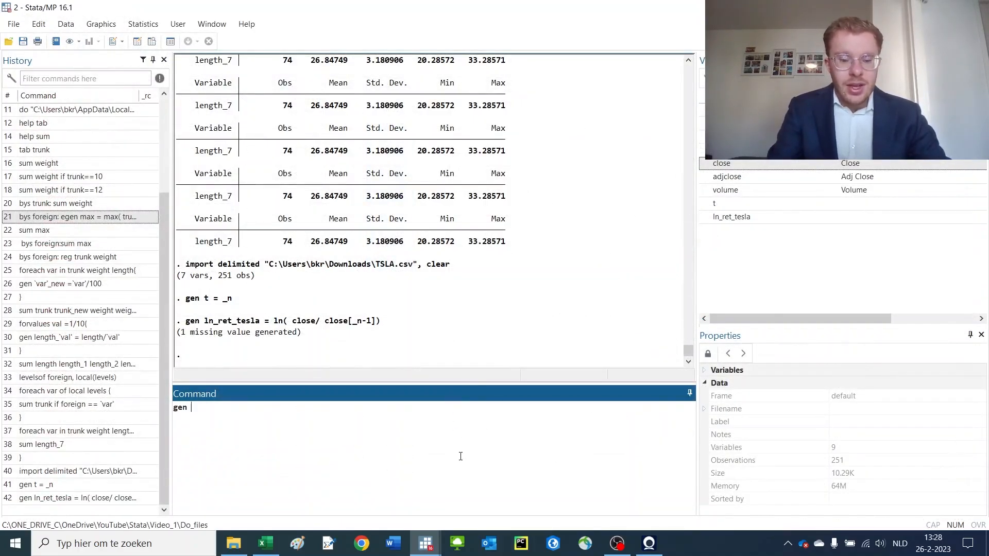
text(futureret =)
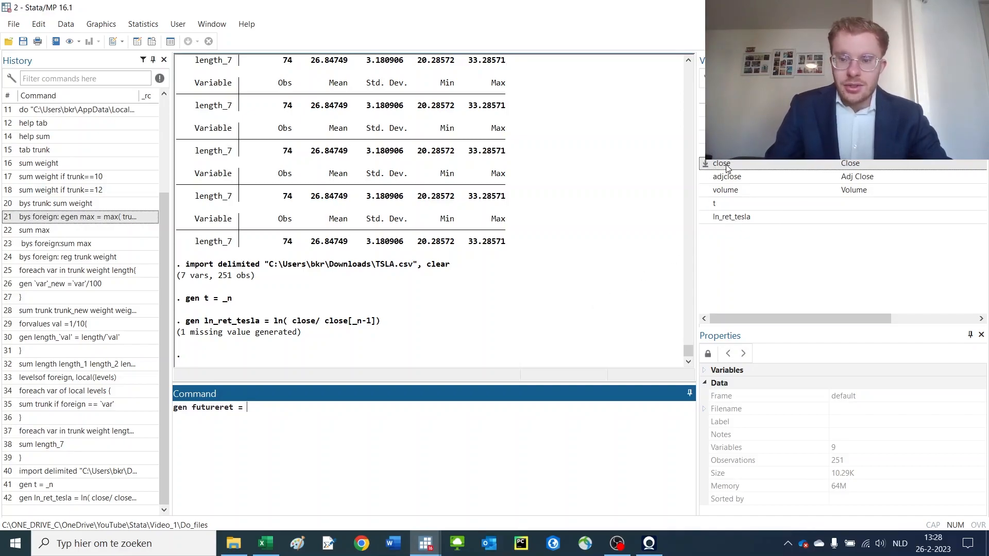
text(close/ close)
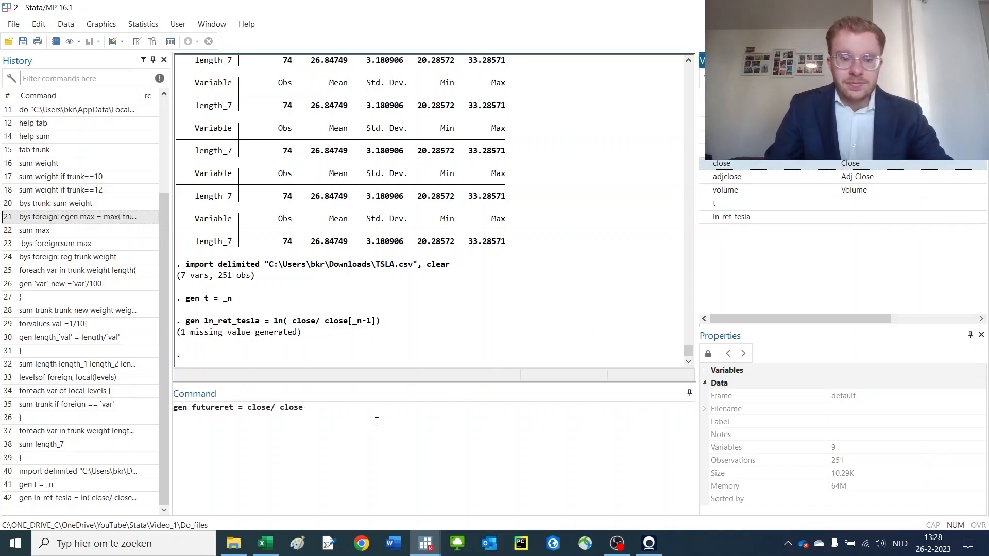
text([_)
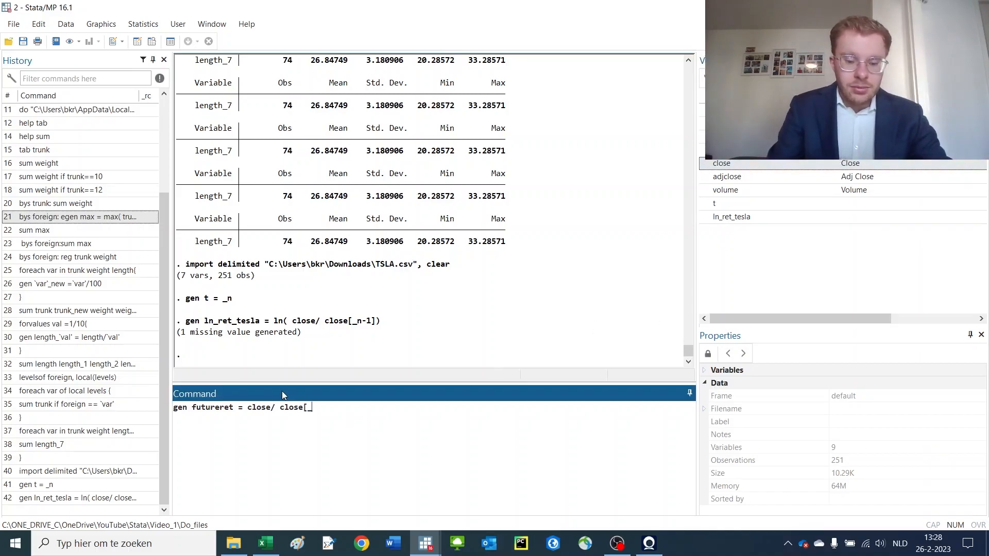
text(n+1])
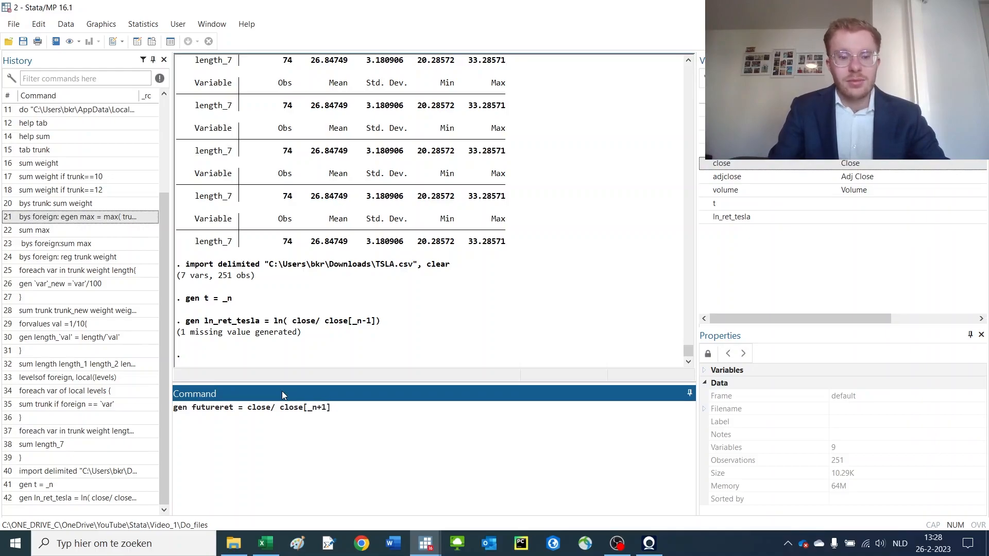
key(Return)
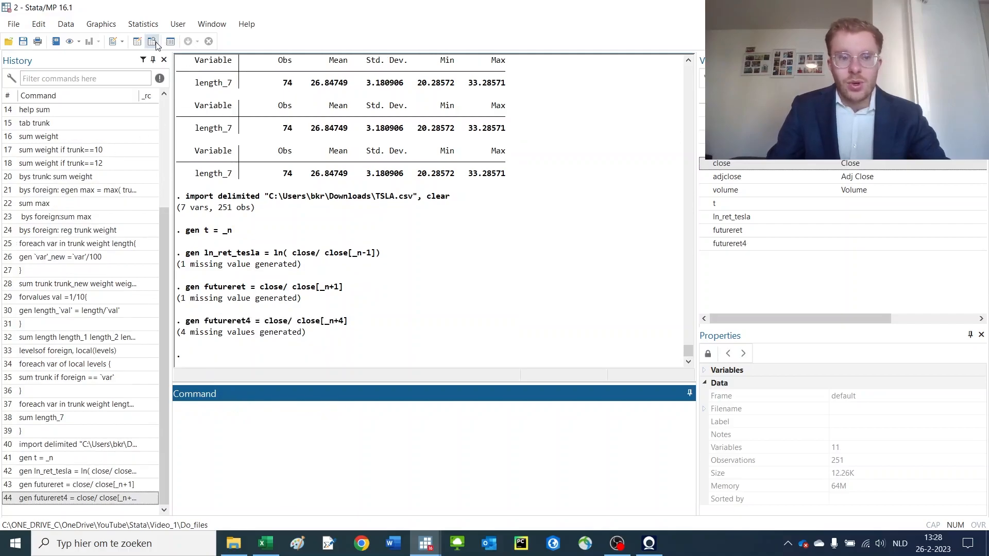
click(152, 41)
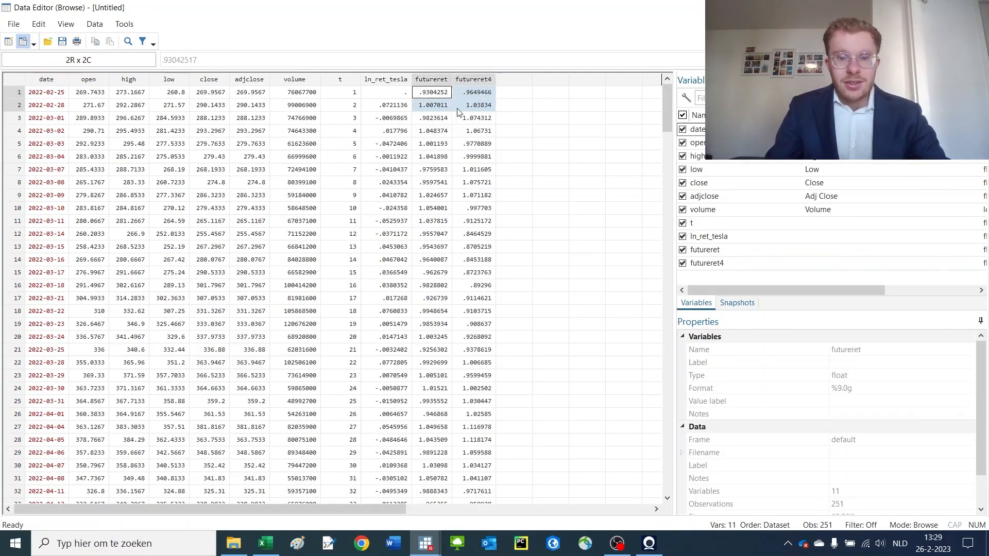
drag(473, 93, 472, 157)
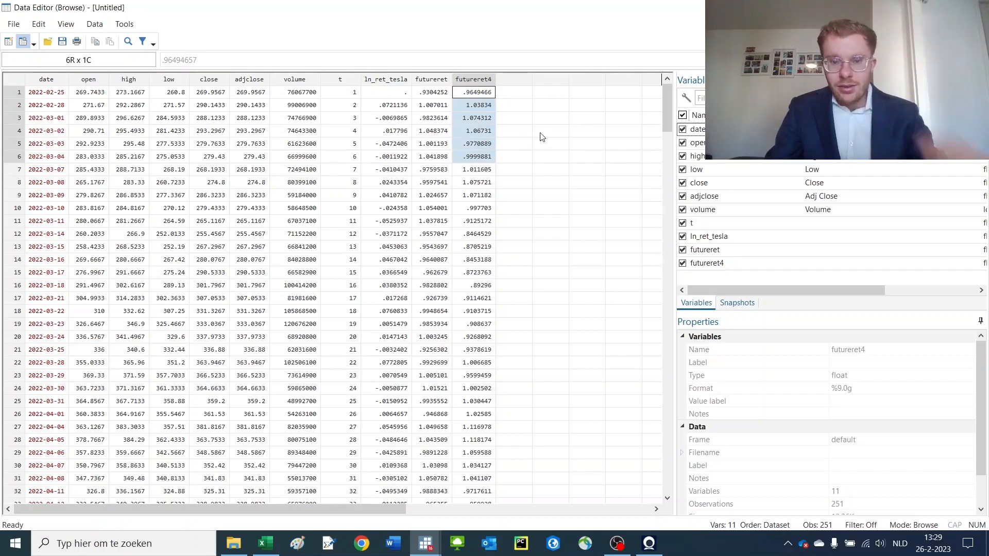
scroll(down, 3)
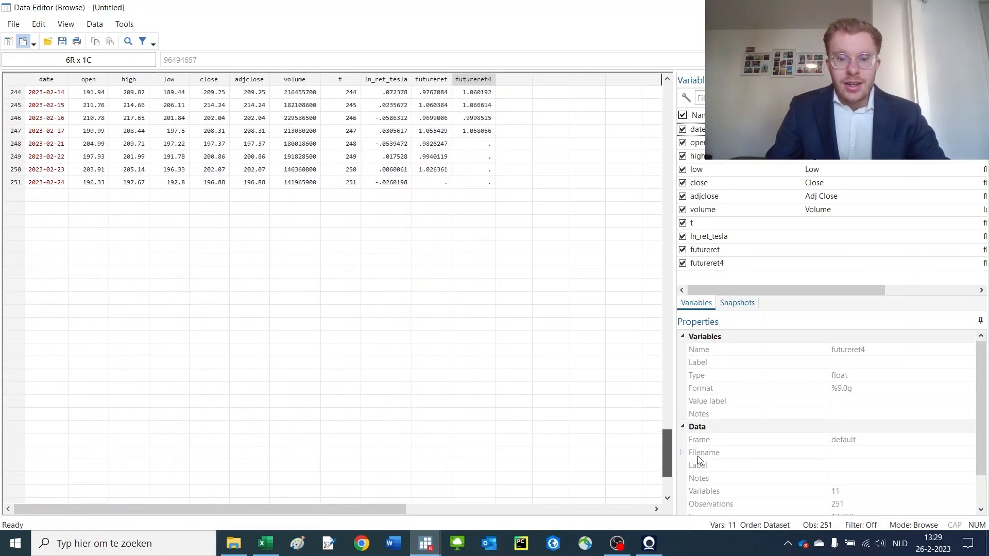
click(431, 208)
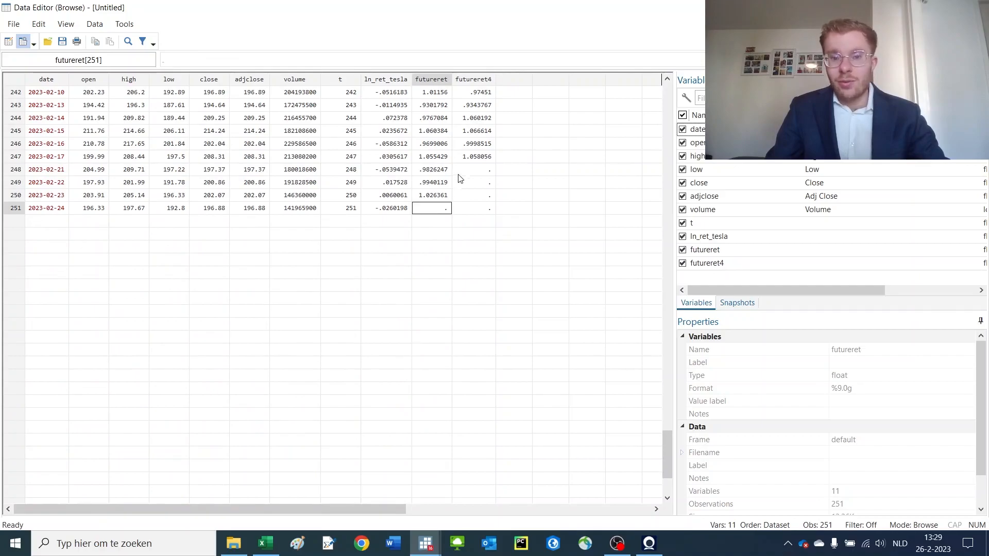
drag(473, 169, 474, 208)
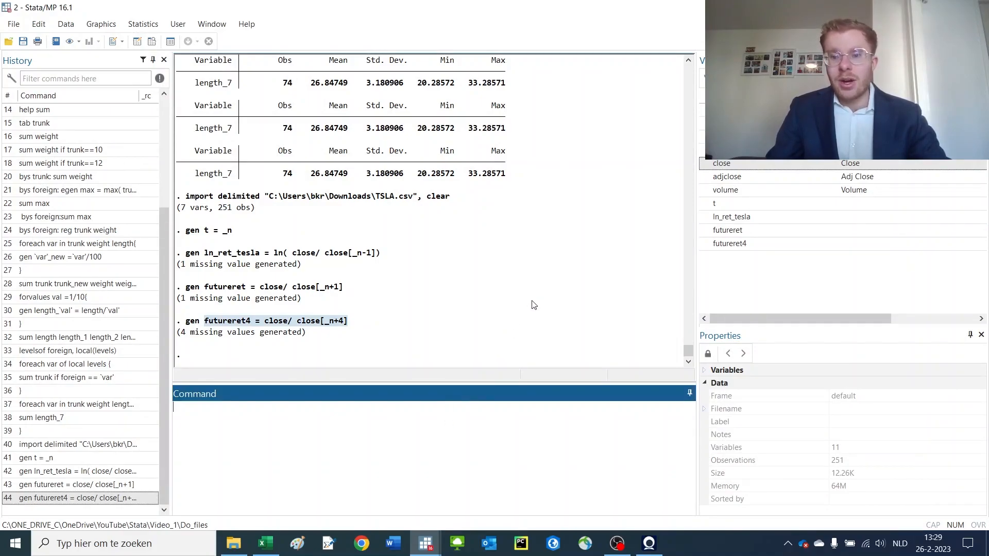
Duplicate every observation with expand 2 and begin the sort t command
text(expand 2)
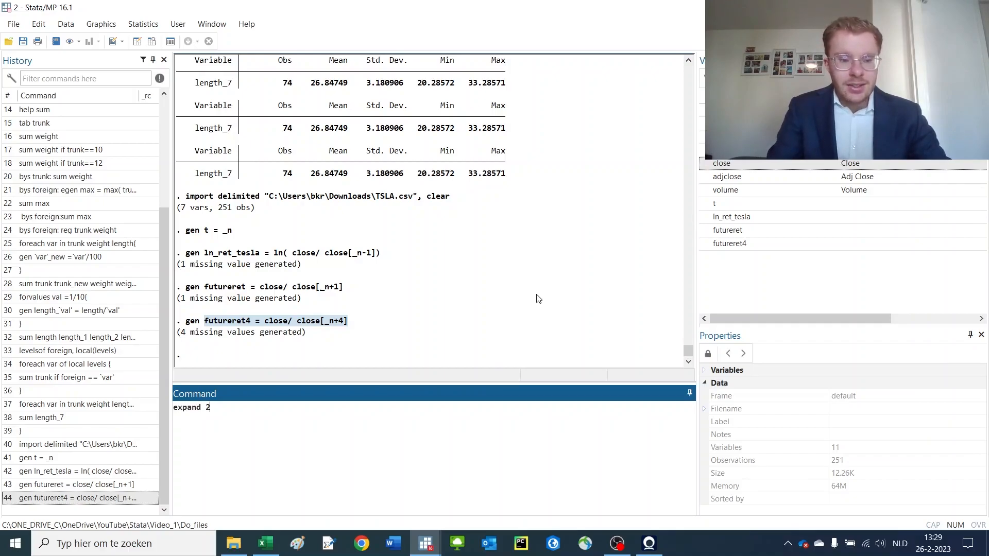
key(Return)
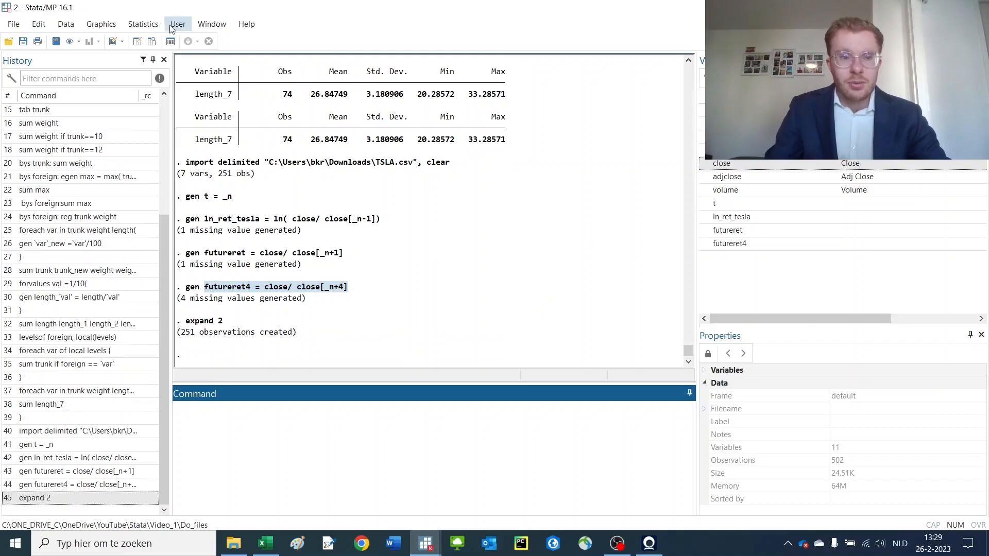
text(sort)
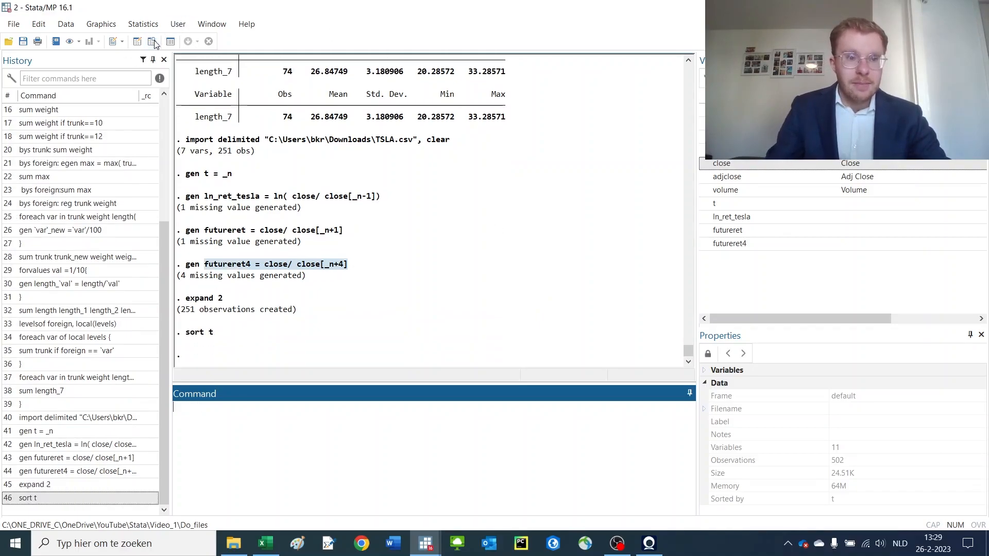
click(153, 41)
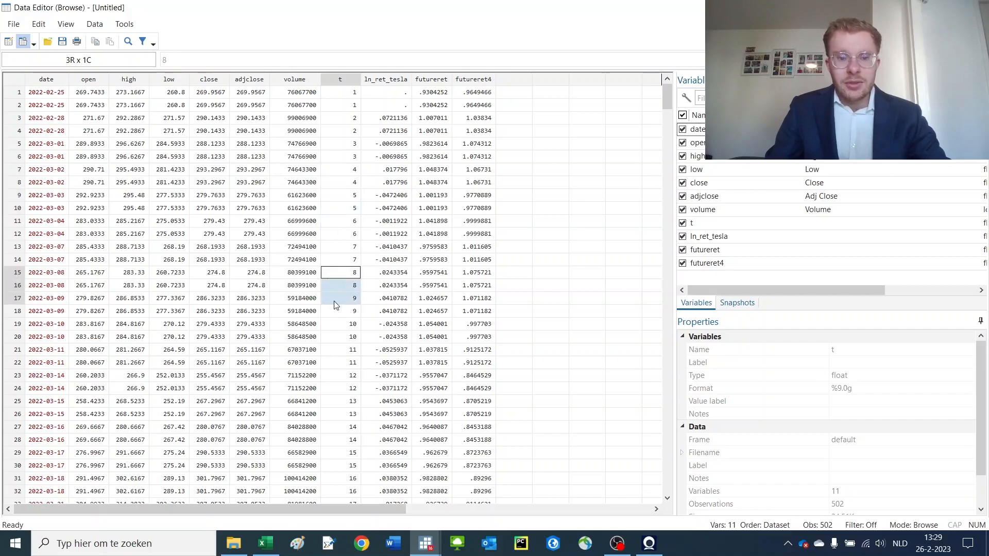
click(339, 194)
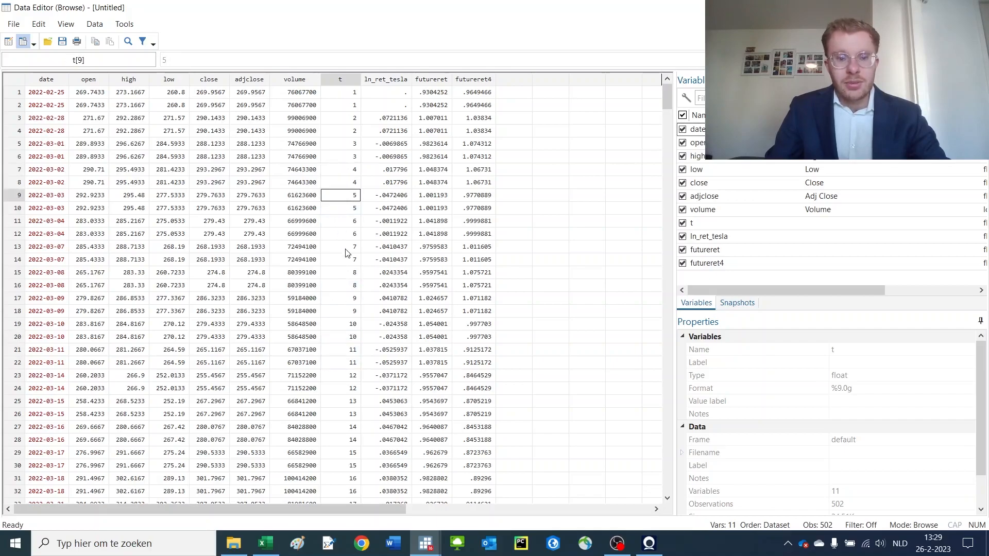
click(340, 349)
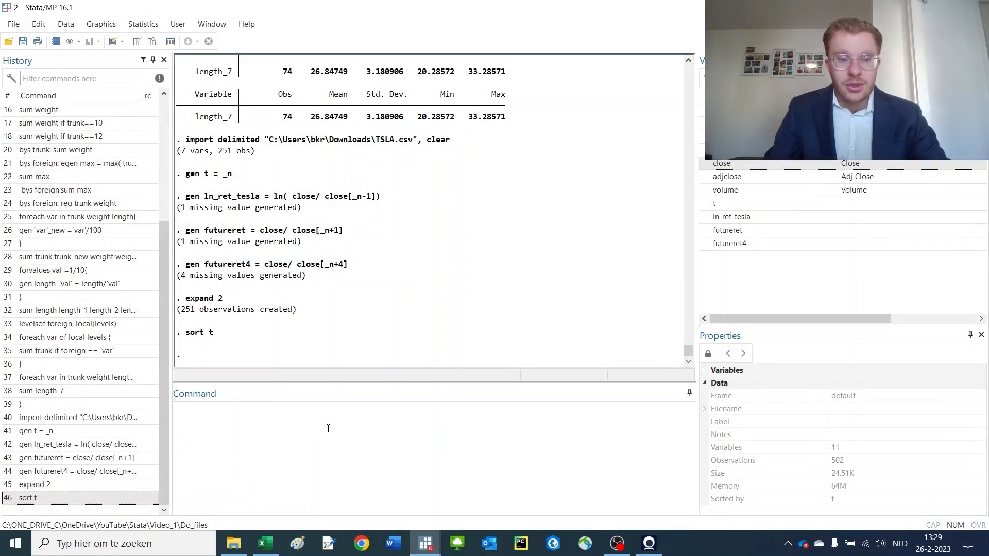
Run drop if t==t[_n-1] to remove repeated rows, then reopen the data browser
click(373, 418)
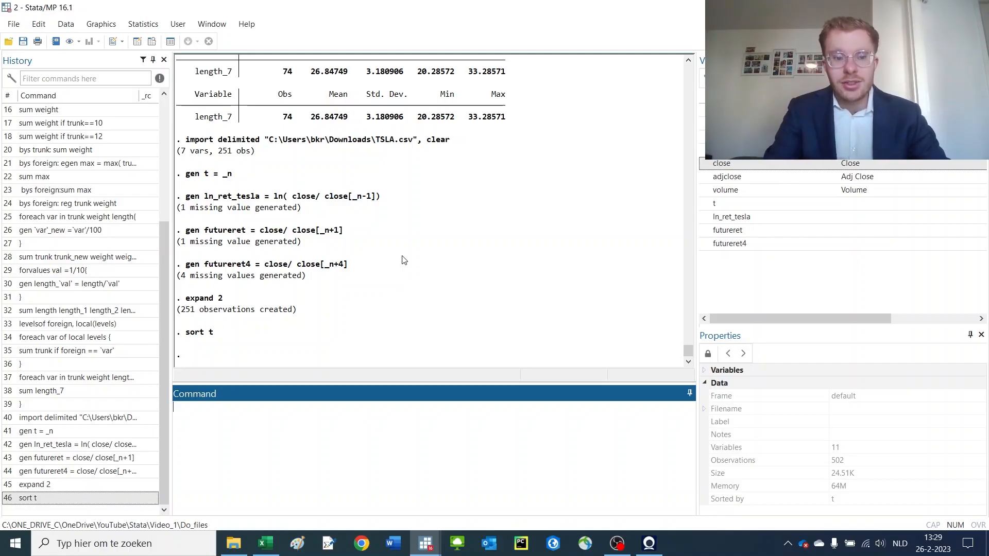
text(drop)
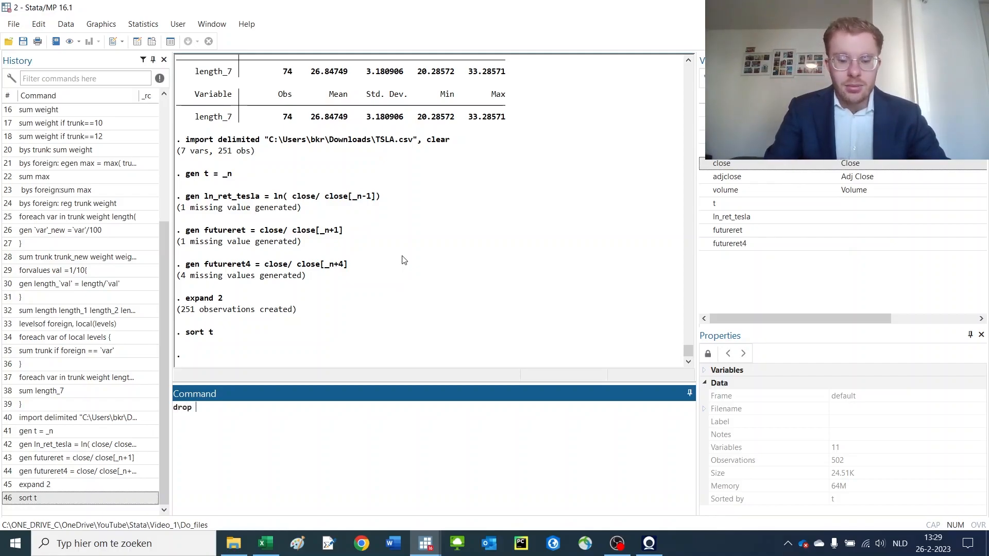
text(if t)
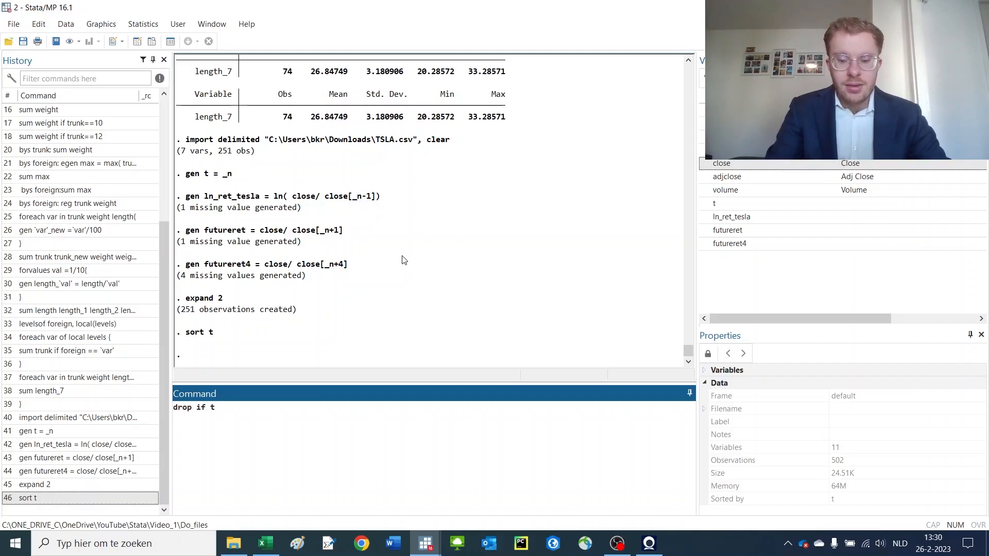
text(==t[_)
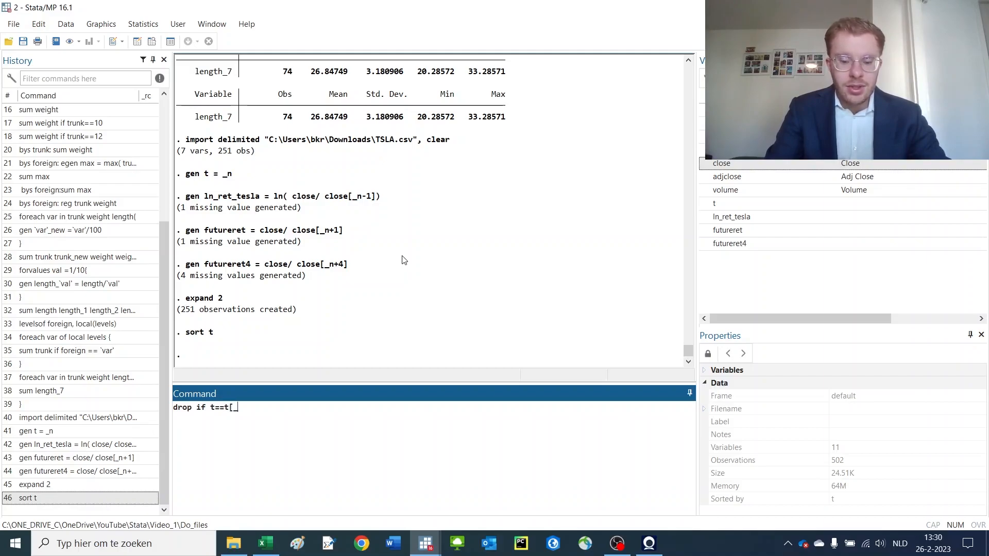
text(n-1])
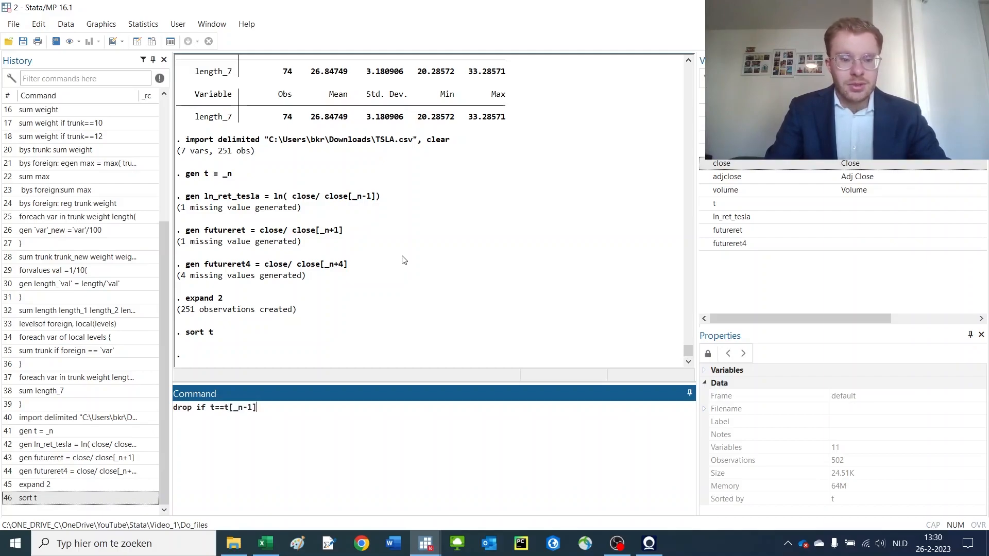
key(Return)
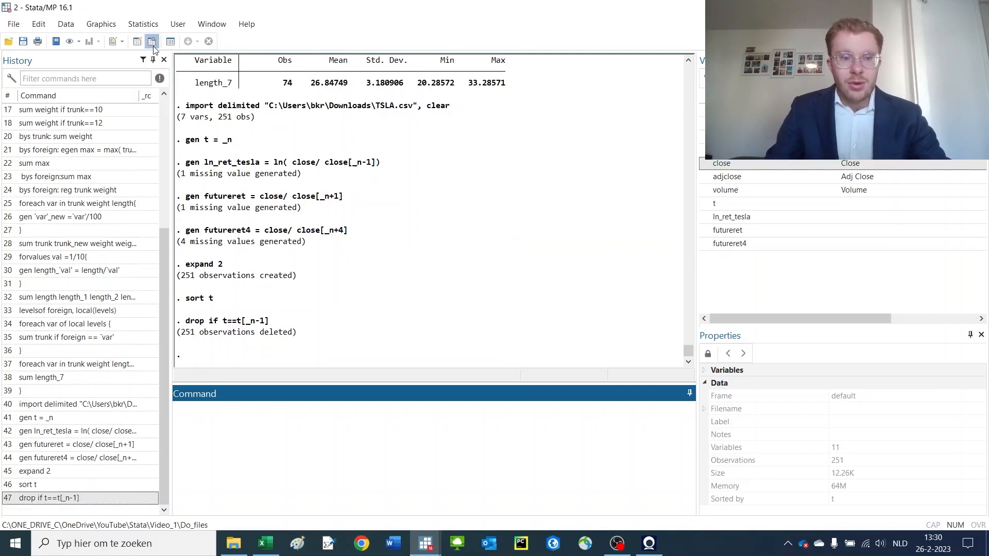
click(152, 41)
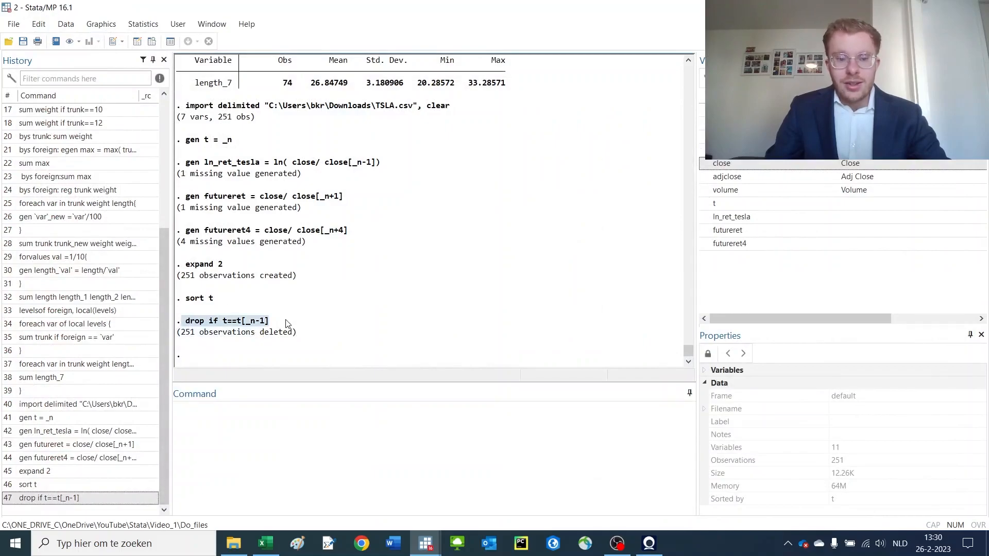
mouse_move(245, 303)
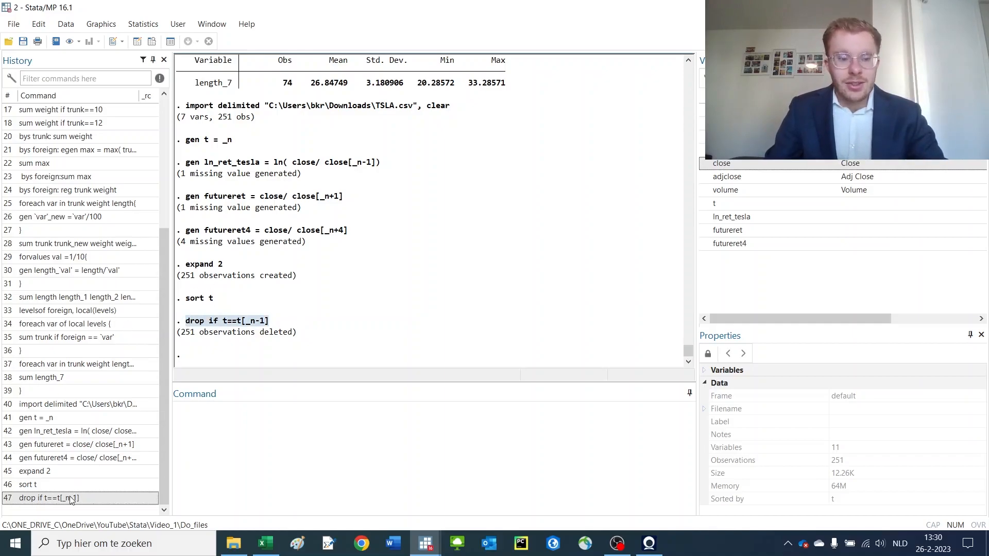
Draft drop if t==t[_n-1] & isin==isin[_n-1], fix the typo, and select it
text(drop if t==t[_n-1] &)
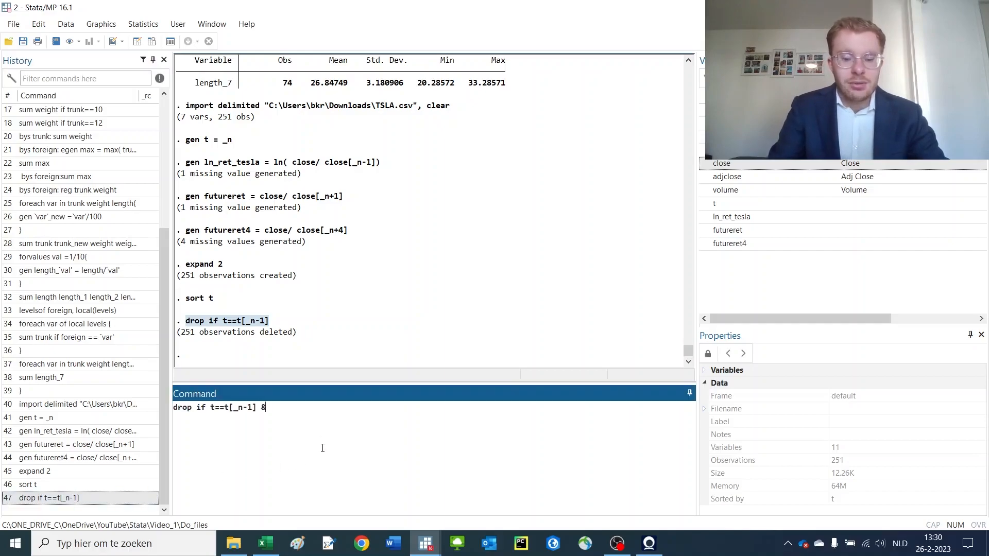
text(isin)
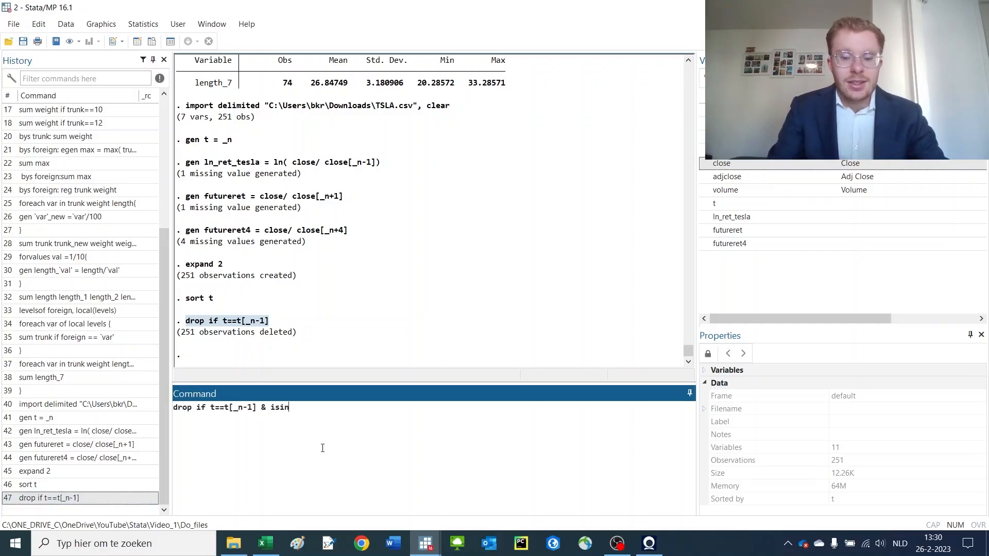
text(==isin[_mn)
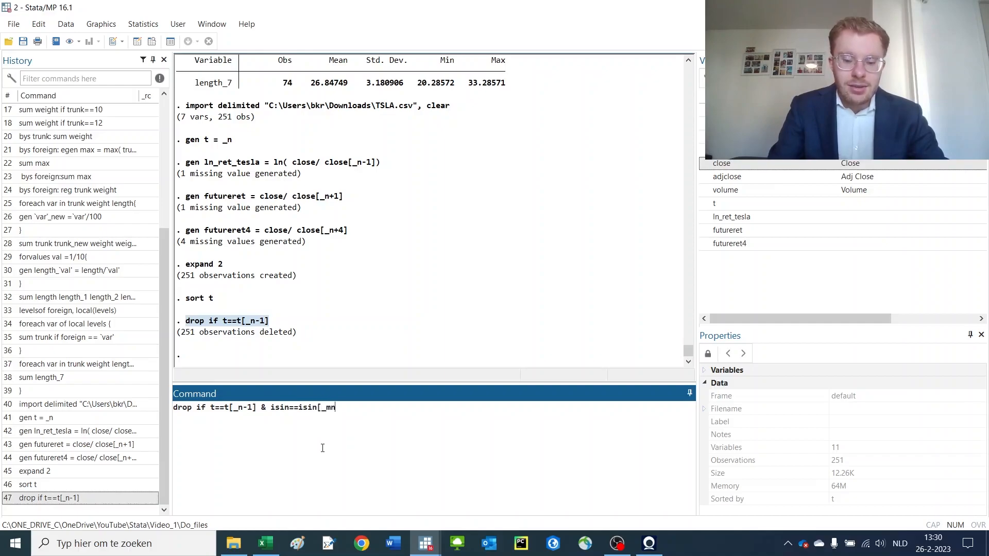
key(numlock)
text(-1])
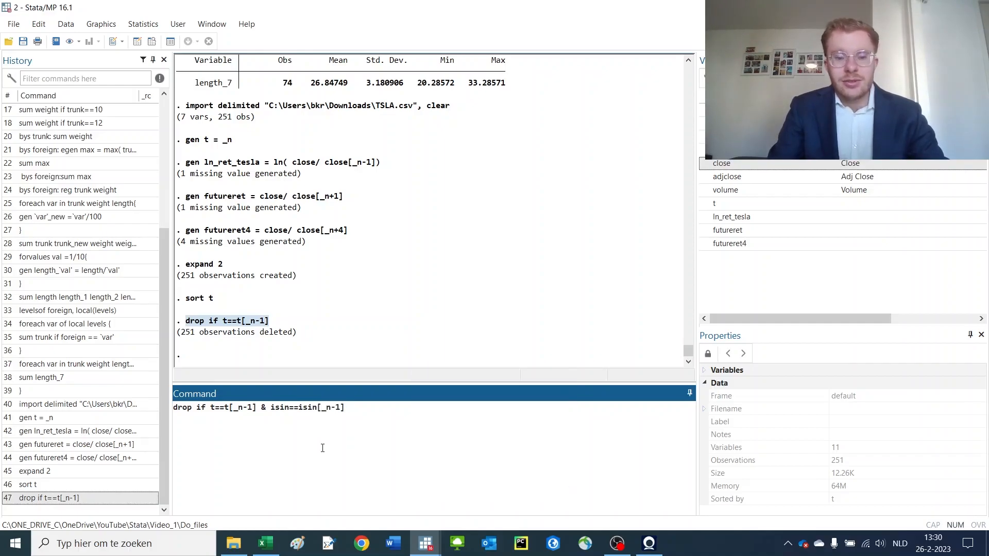
triple_click(259, 407)
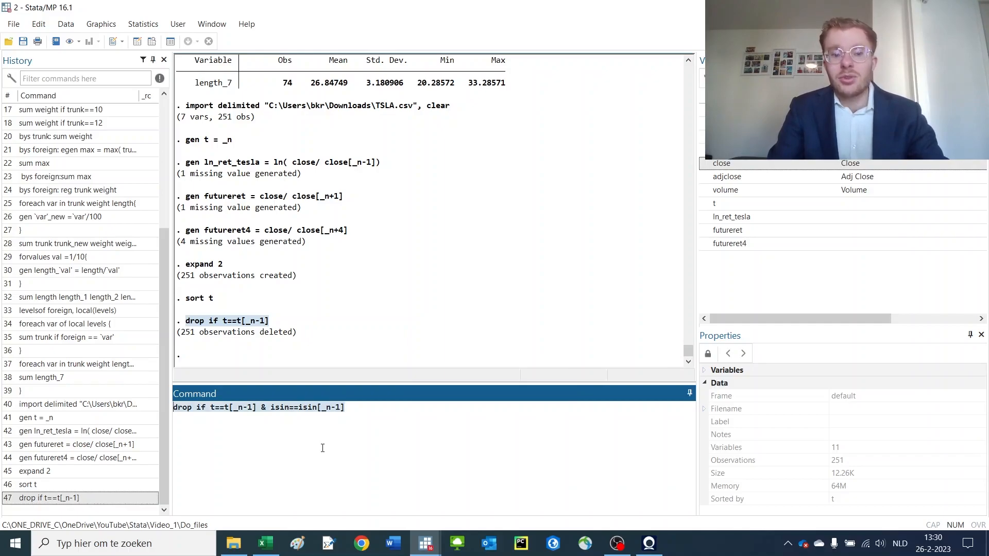